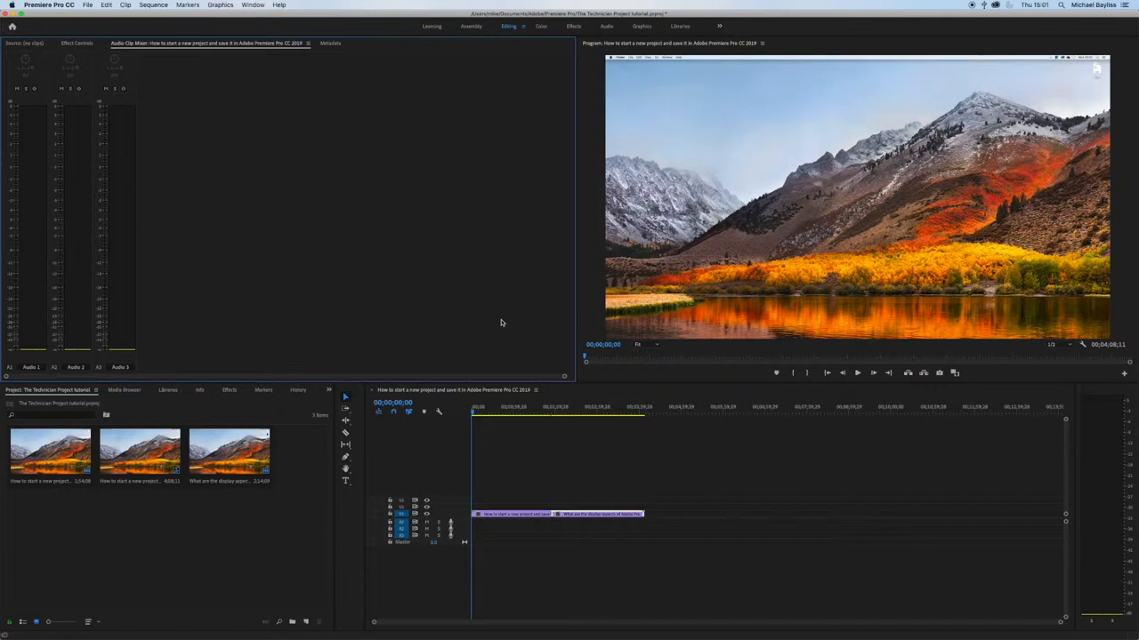
mouse_move(474, 310)
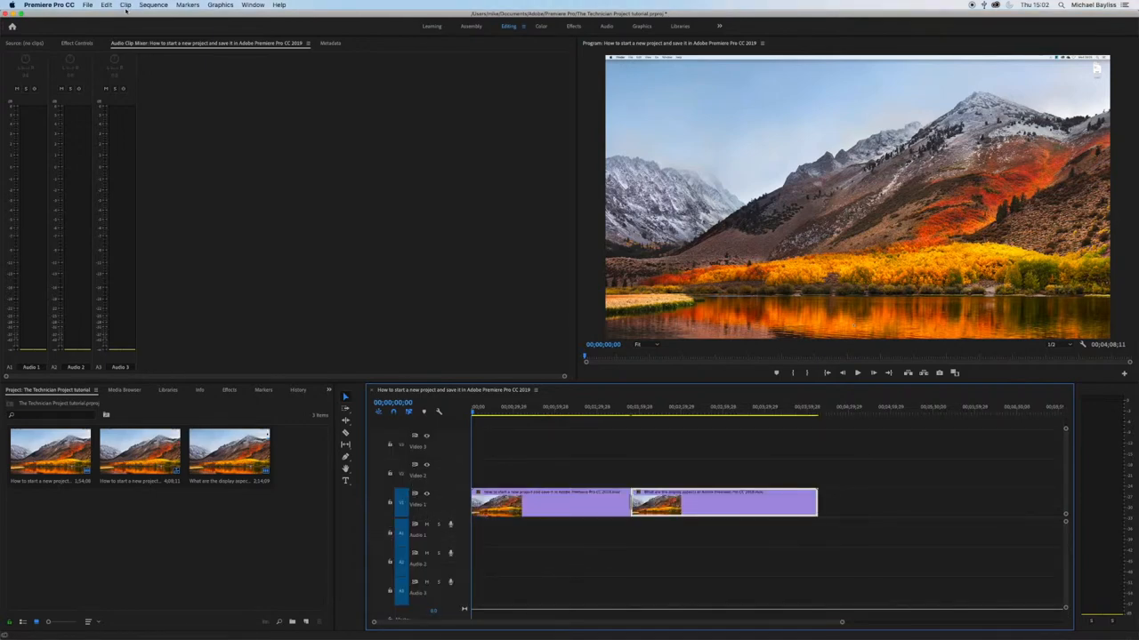
Step: Show the Sequence menu with the Zoom In and Zoom Out commands for the timeline
click(153, 5)
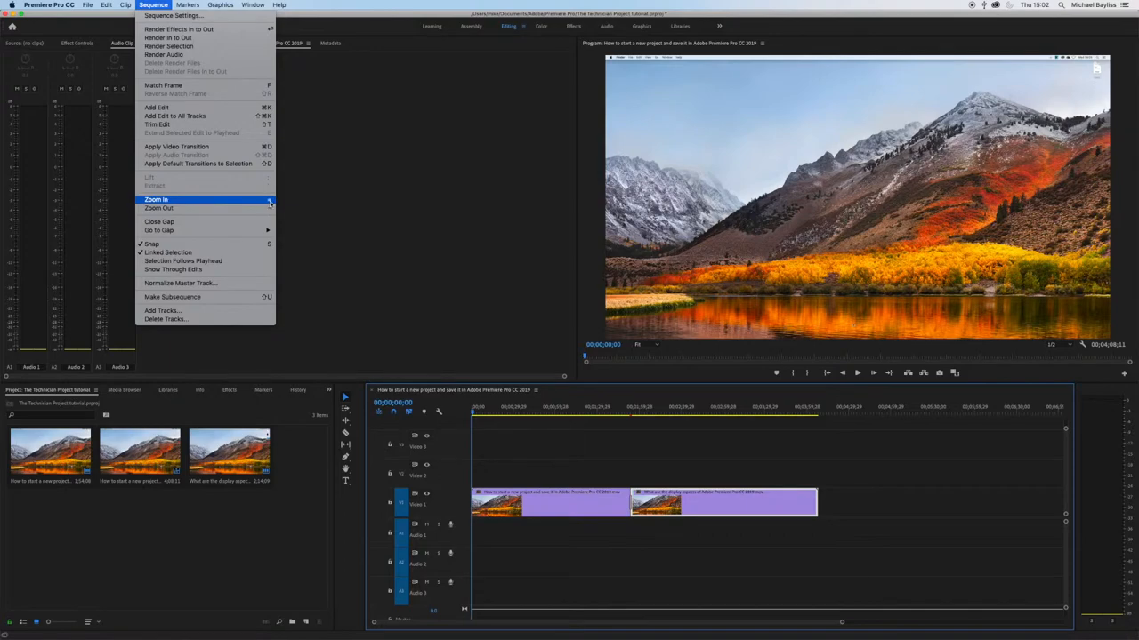
mouse_move(158, 208)
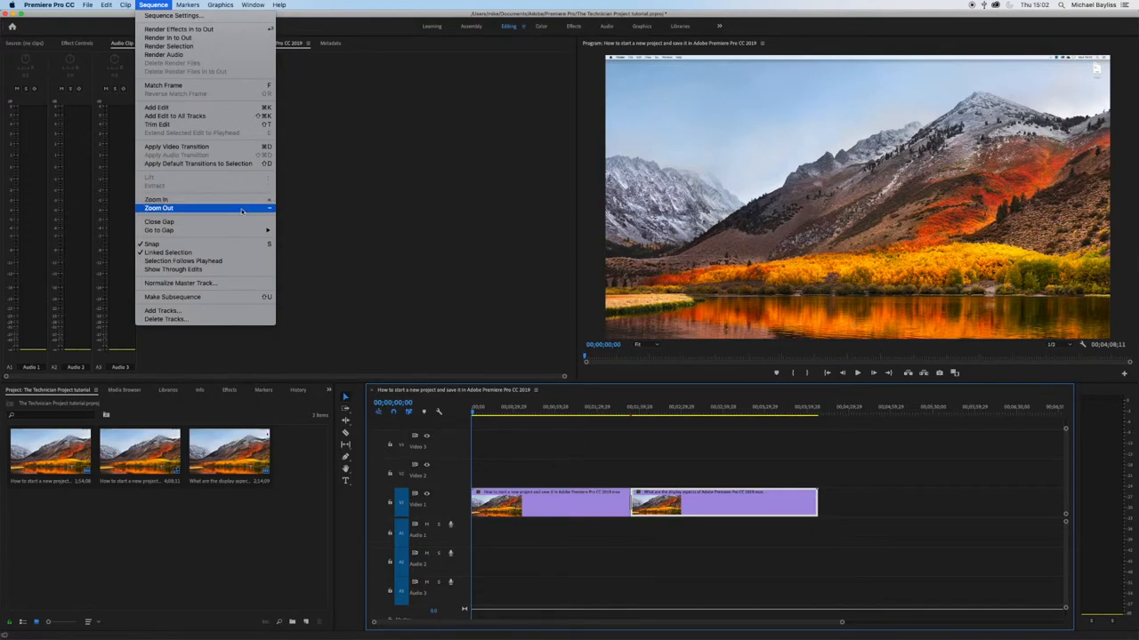